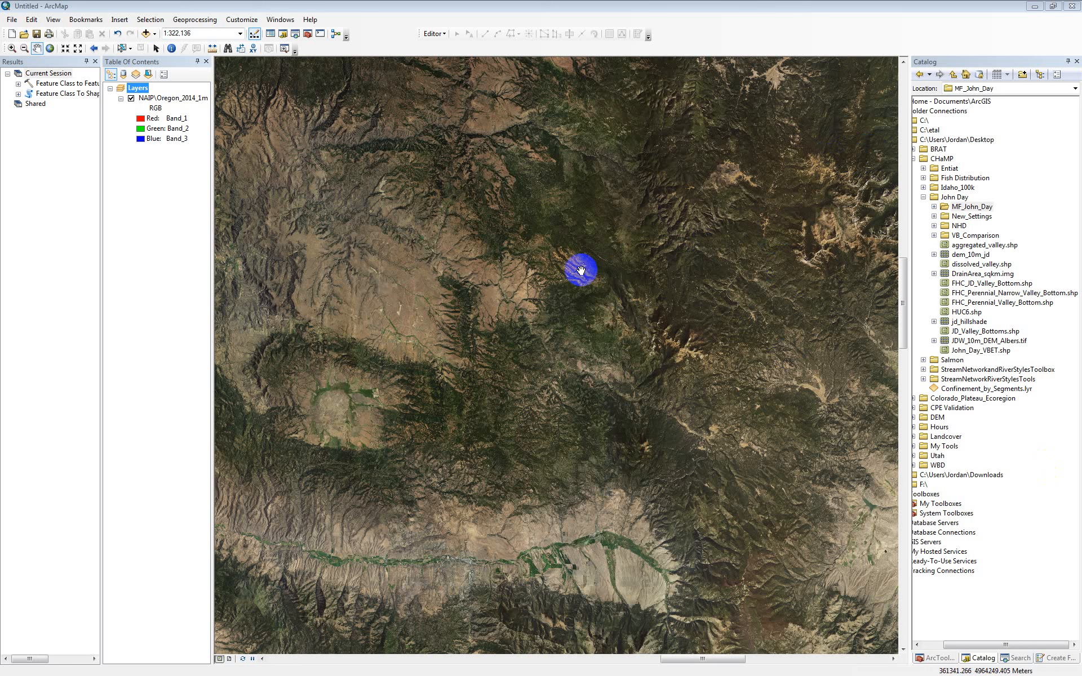
Browse in Egnyte to the MF_John_Day_Confinement results folder.
drag(581, 268, 544, 230)
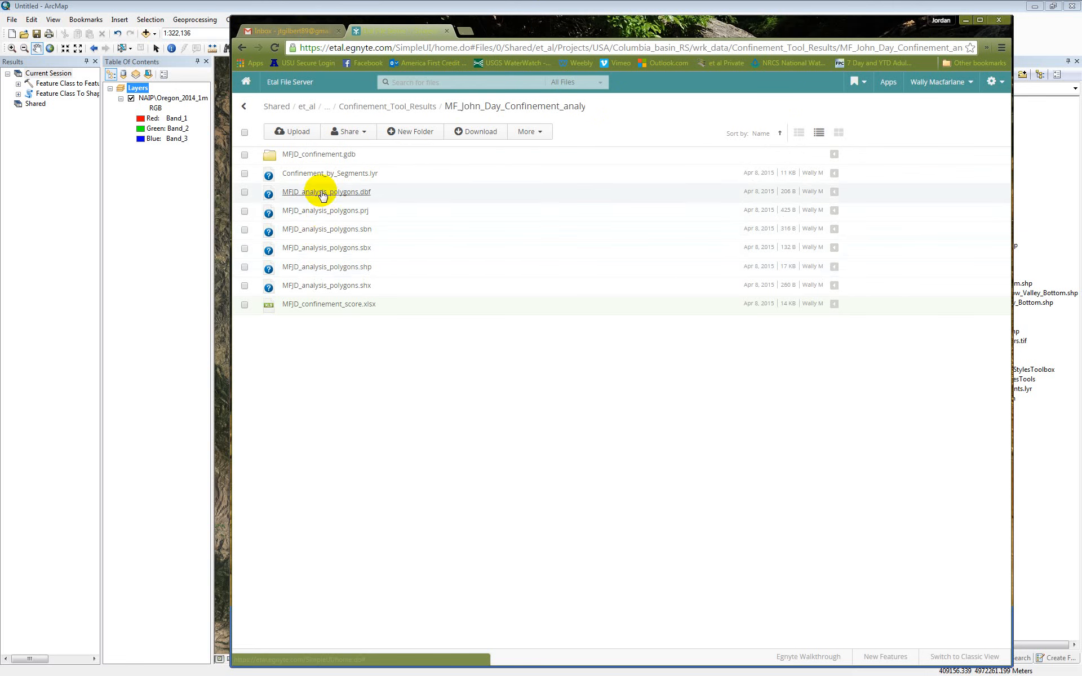
mouse_move(331, 308)
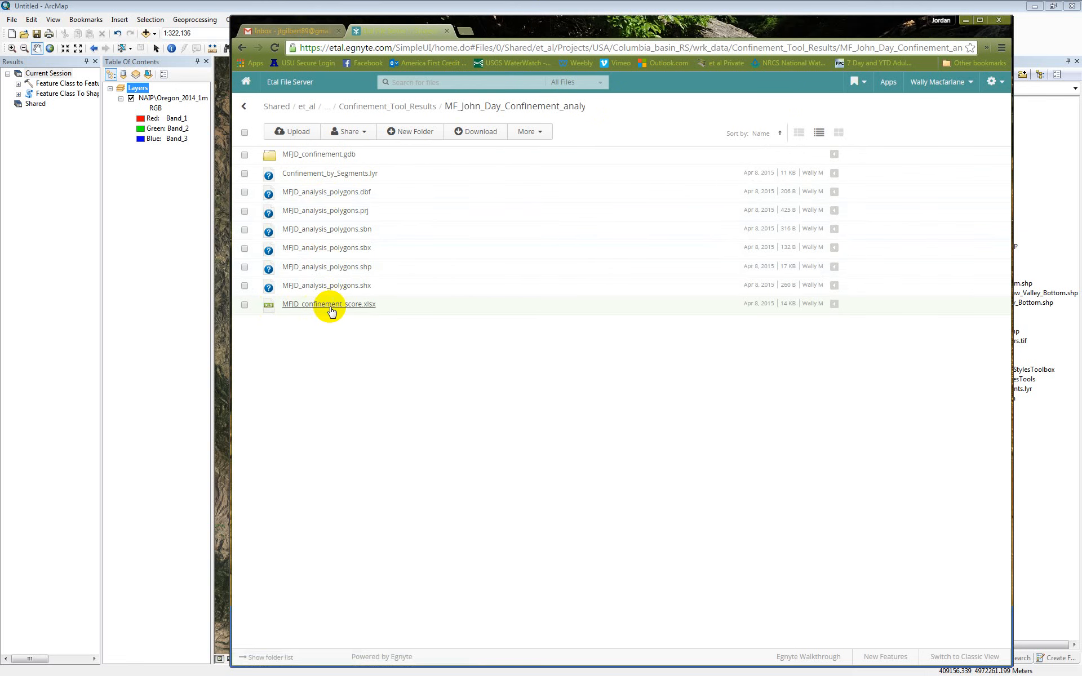
mouse_move(338, 308)
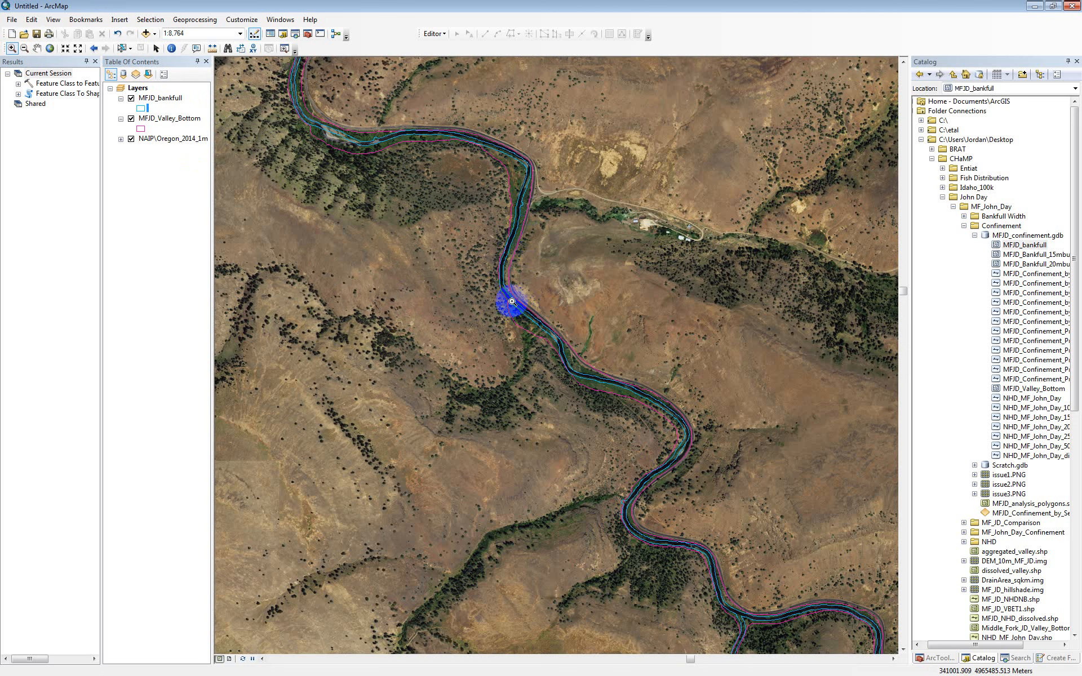
mouse_move(501, 292)
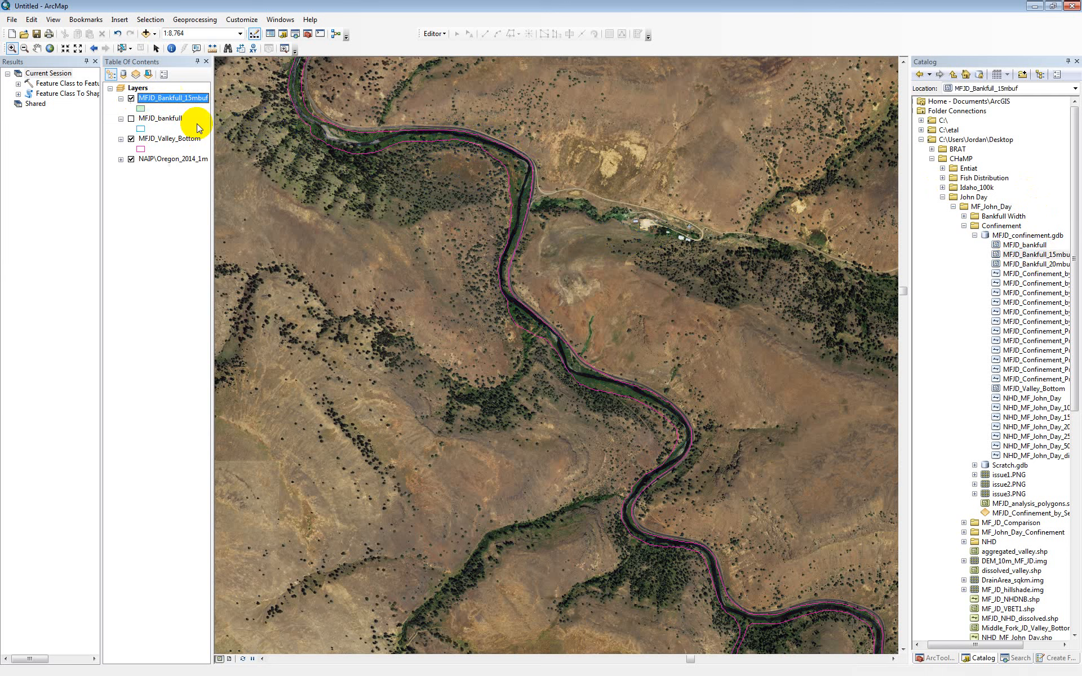
Symbolize MFJD_Bankfull_15mbuf as a hollow fill with a blue outline.
click(141, 108)
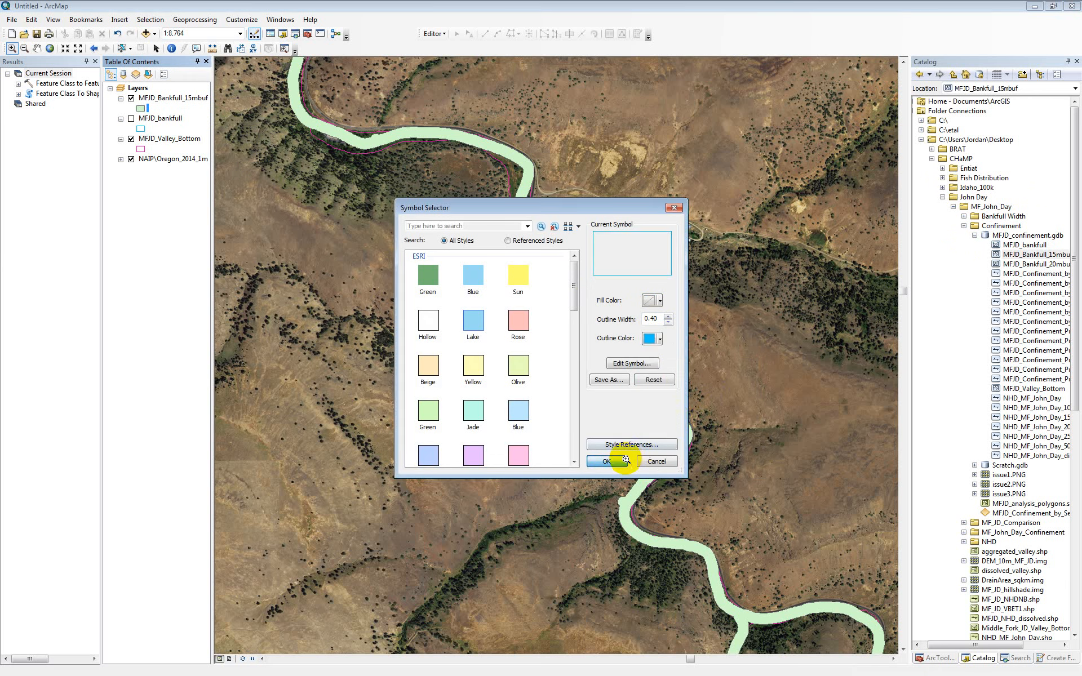
click(606, 460)
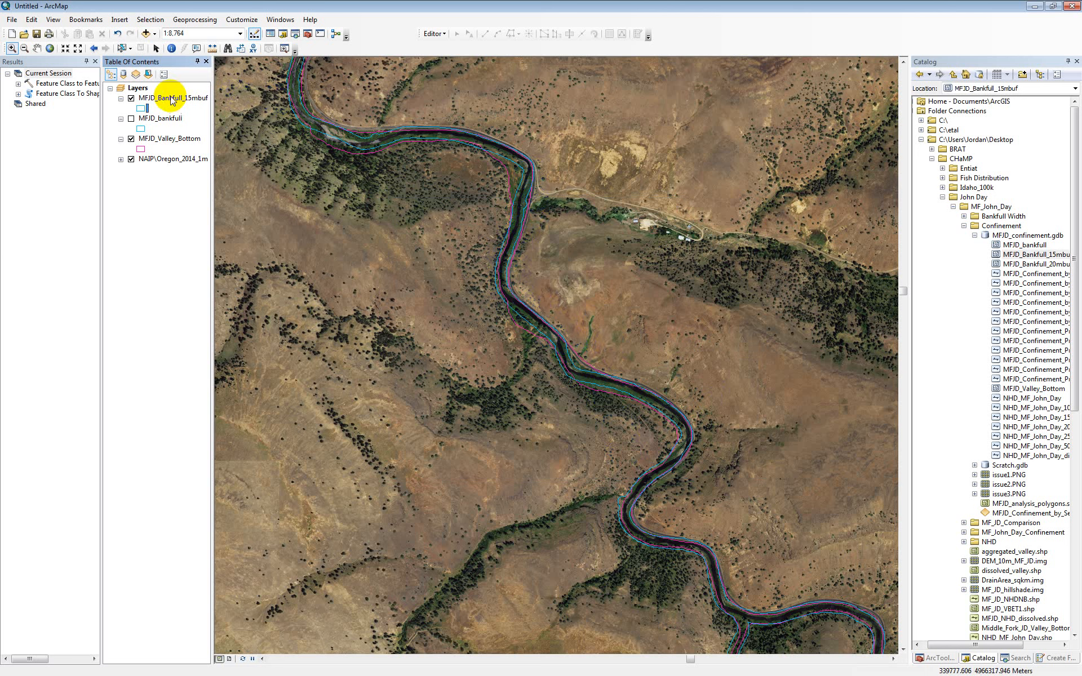
click(129, 98)
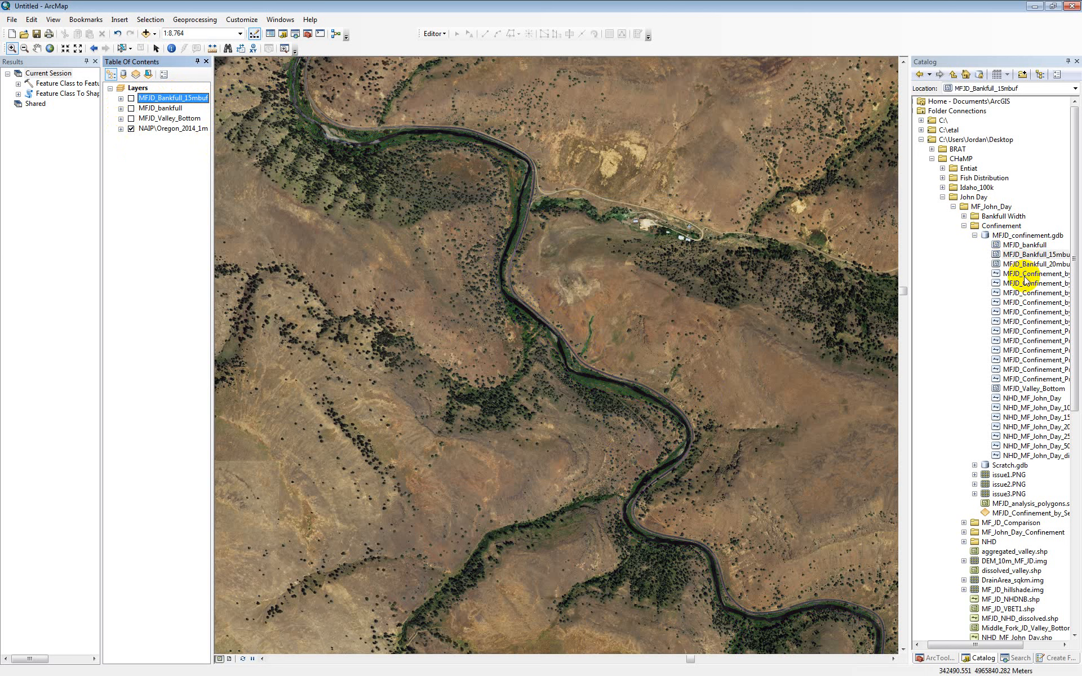
mouse_move(1033, 321)
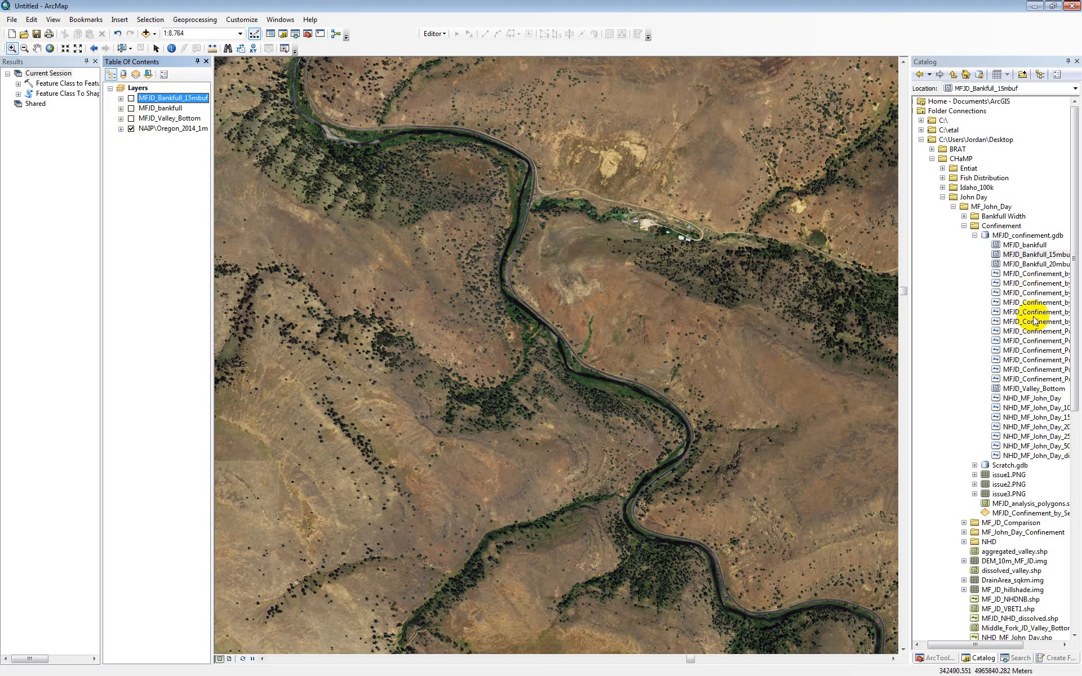
Add several MFJD_Confinement_by_Segments feature classes from the Catalog to the Table of Contents.
click(1032, 311)
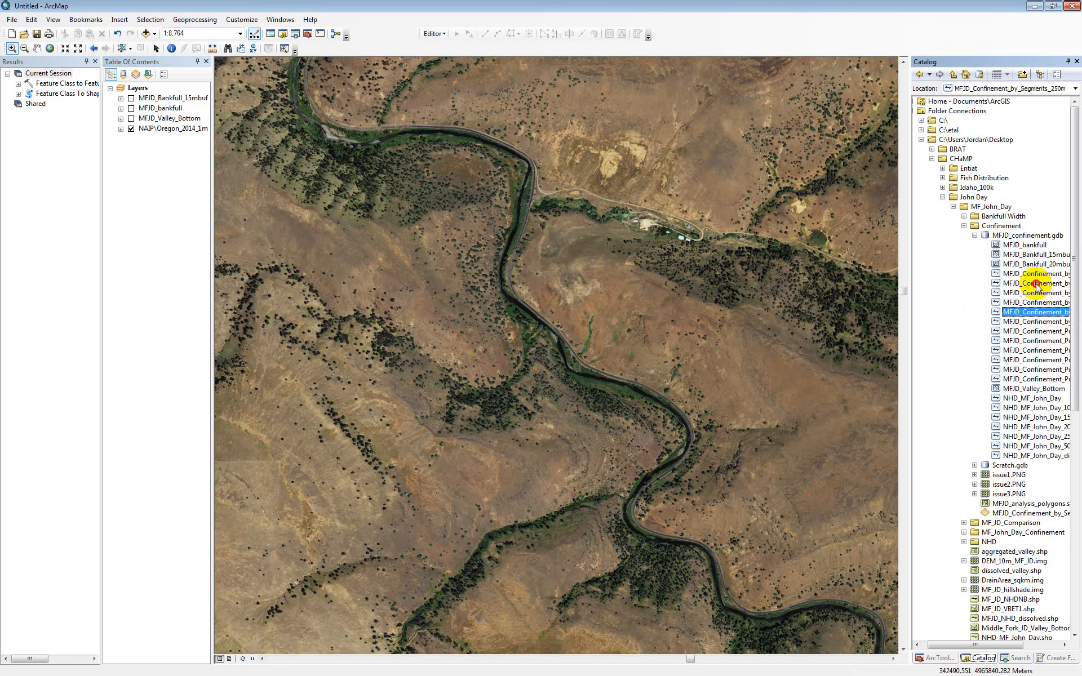
click(1032, 283)
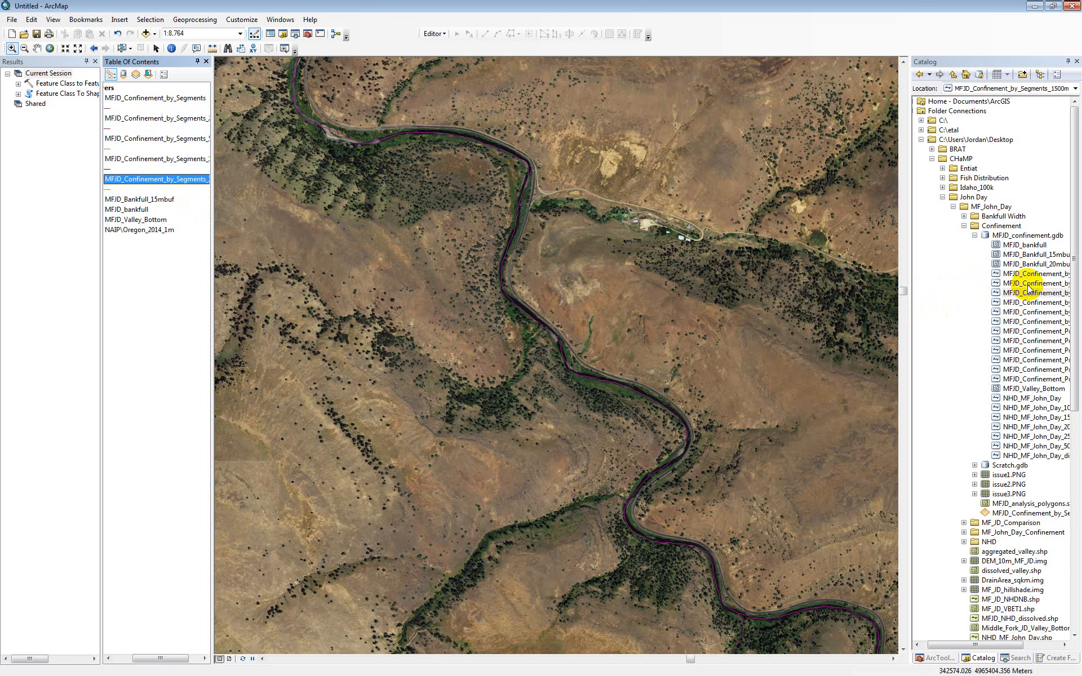
click(1030, 302)
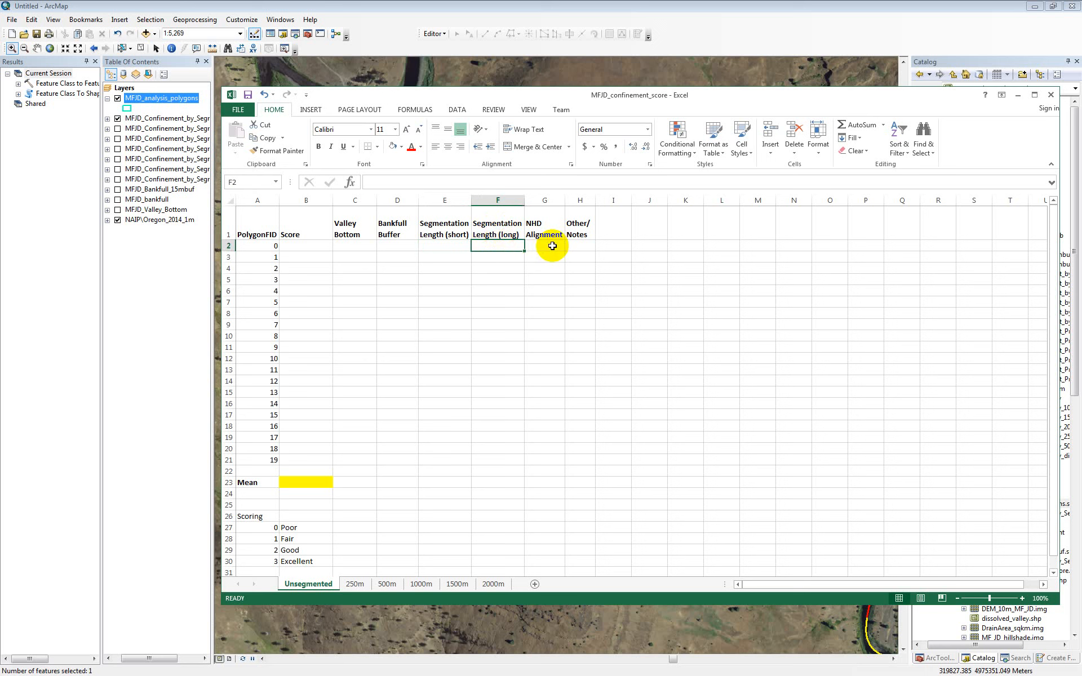
Review the NHD Alignment and Other/Notes score columns, then minimize Excel.
click(544, 246)
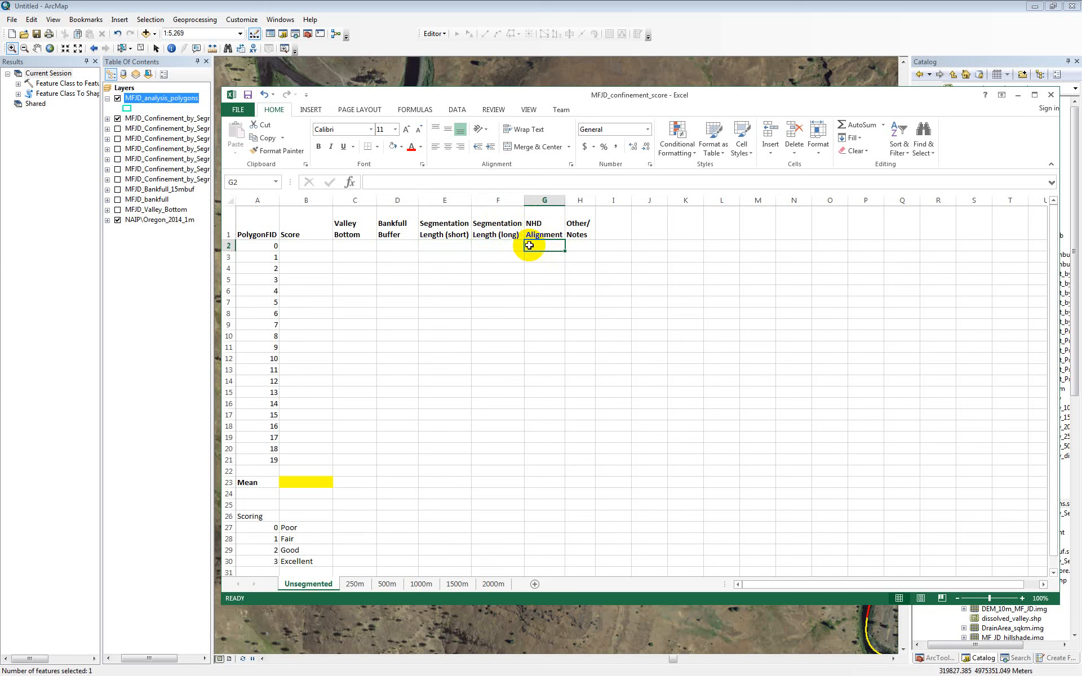
click(580, 246)
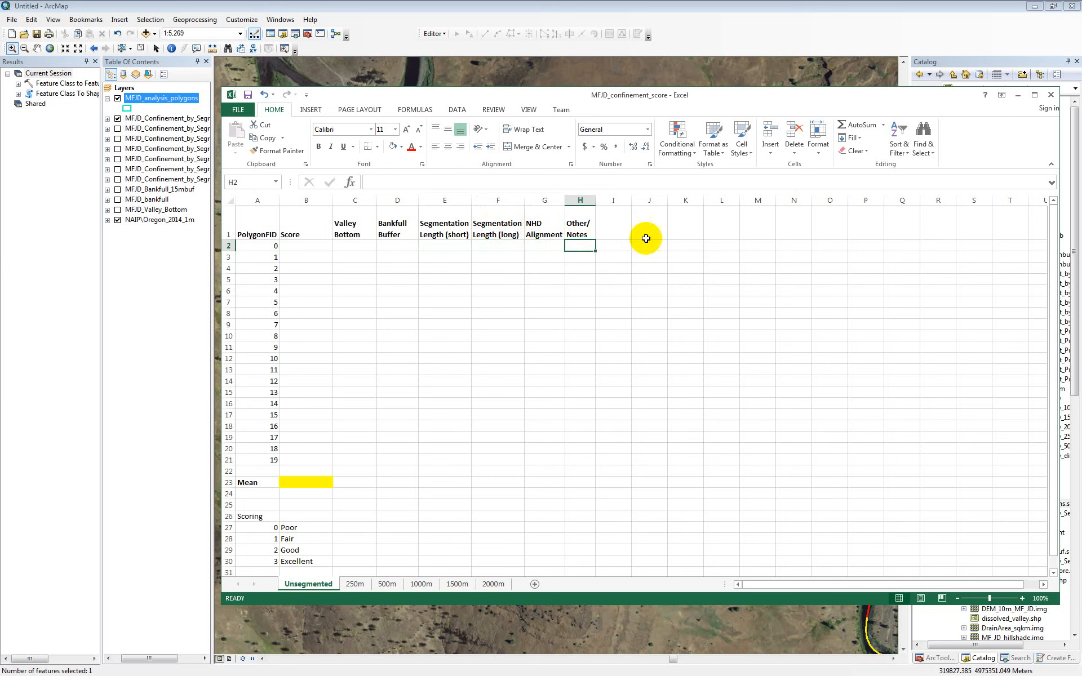
mouse_move(624, 244)
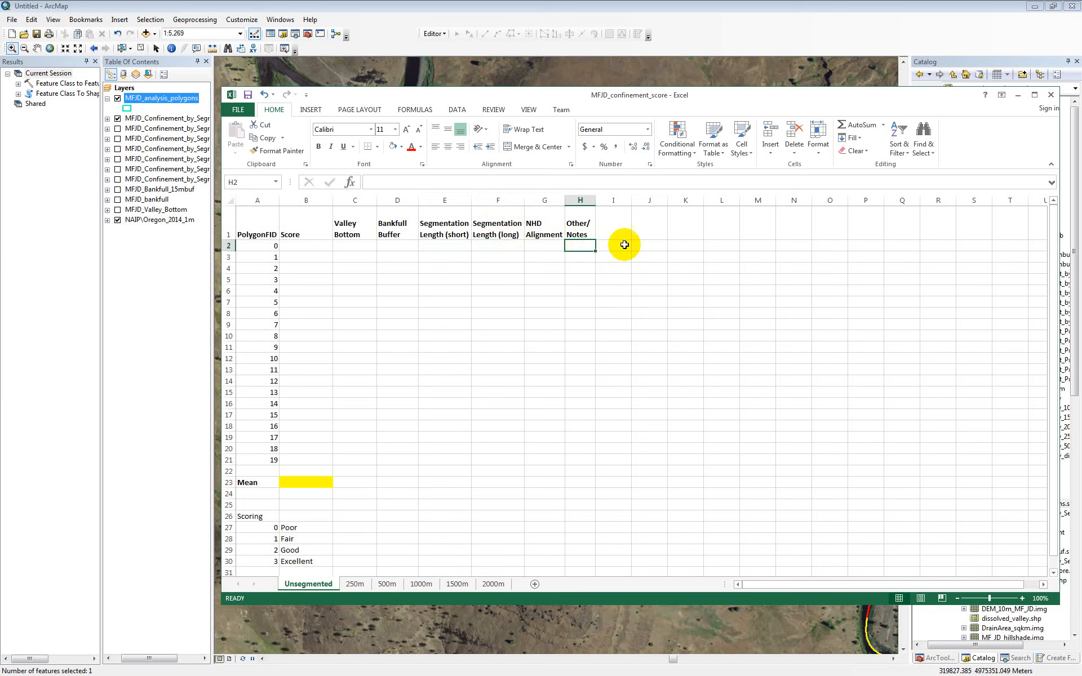
mouse_move(669, 245)
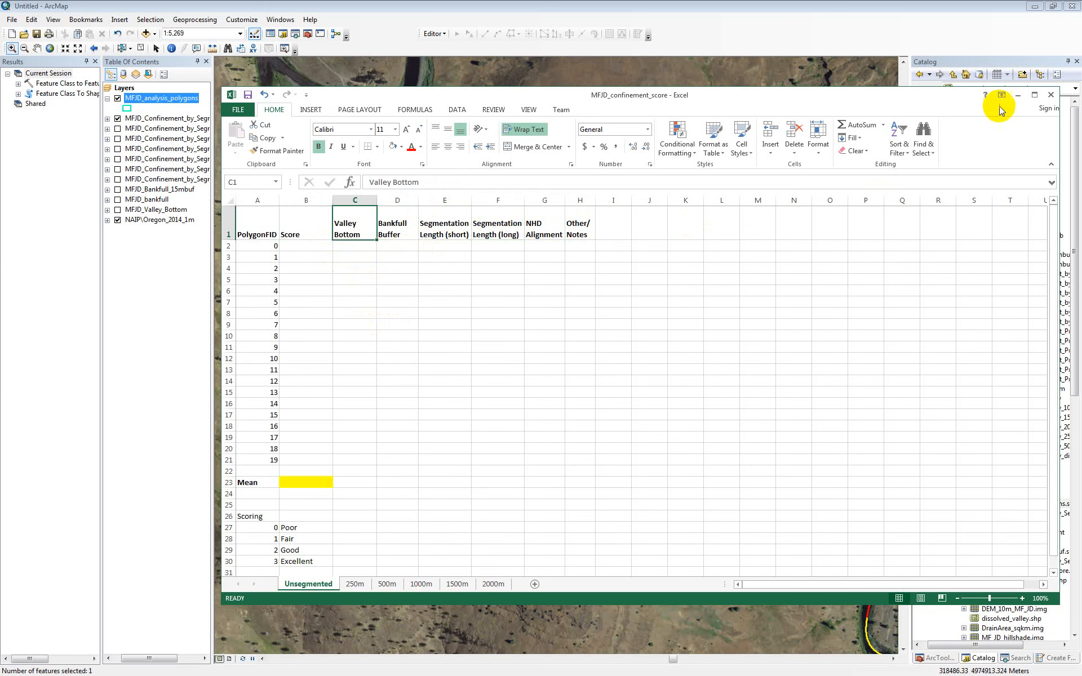
click(1017, 95)
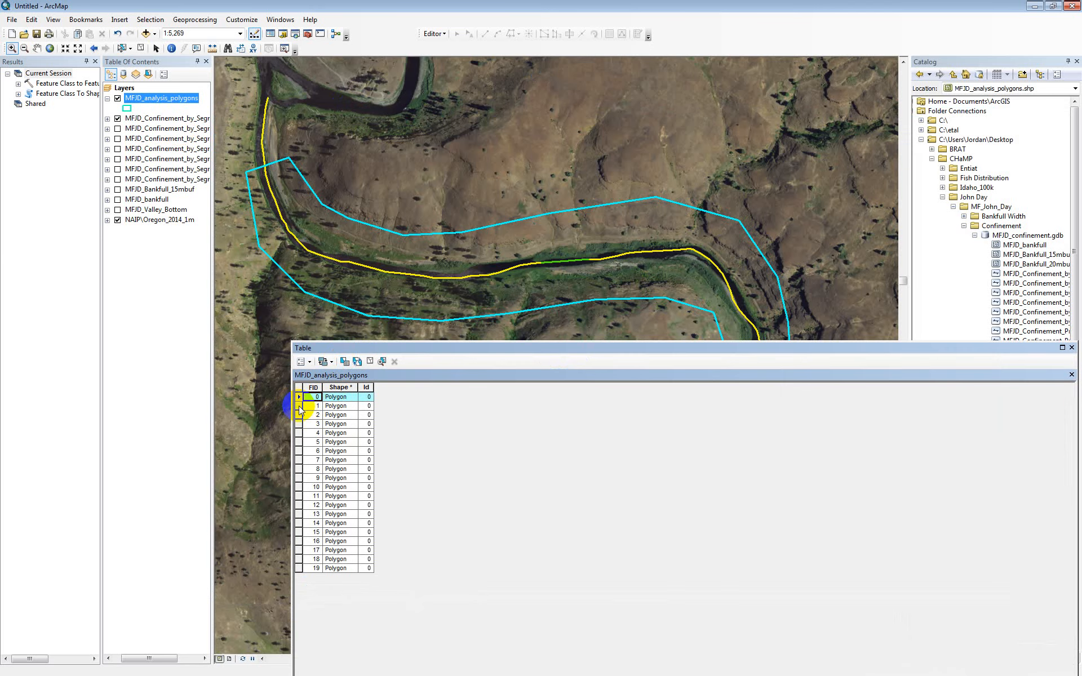
Make FID 1 the active record in the MFJD_analysis_polygons attribute table.
click(313, 406)
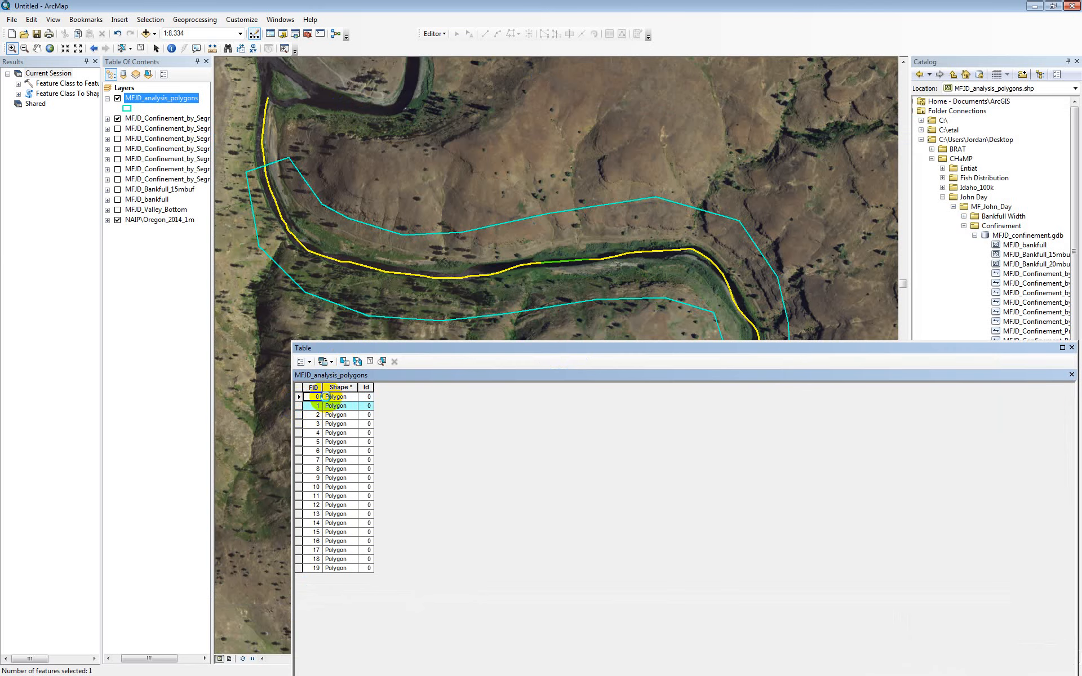